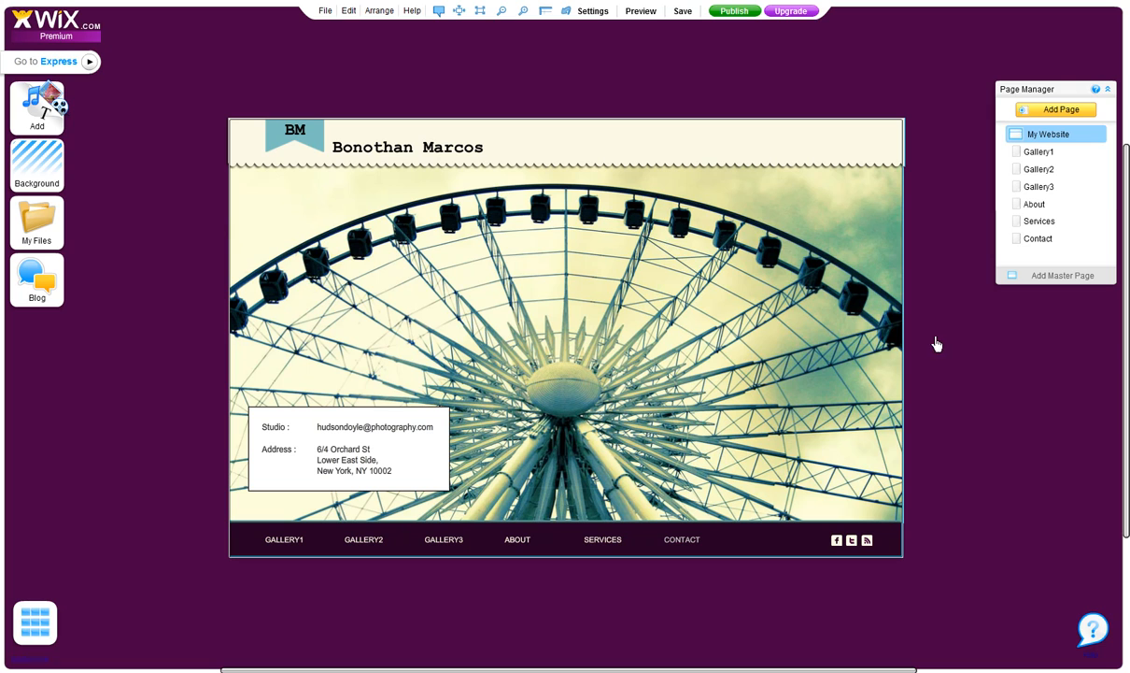
mouse_move(657, 298)
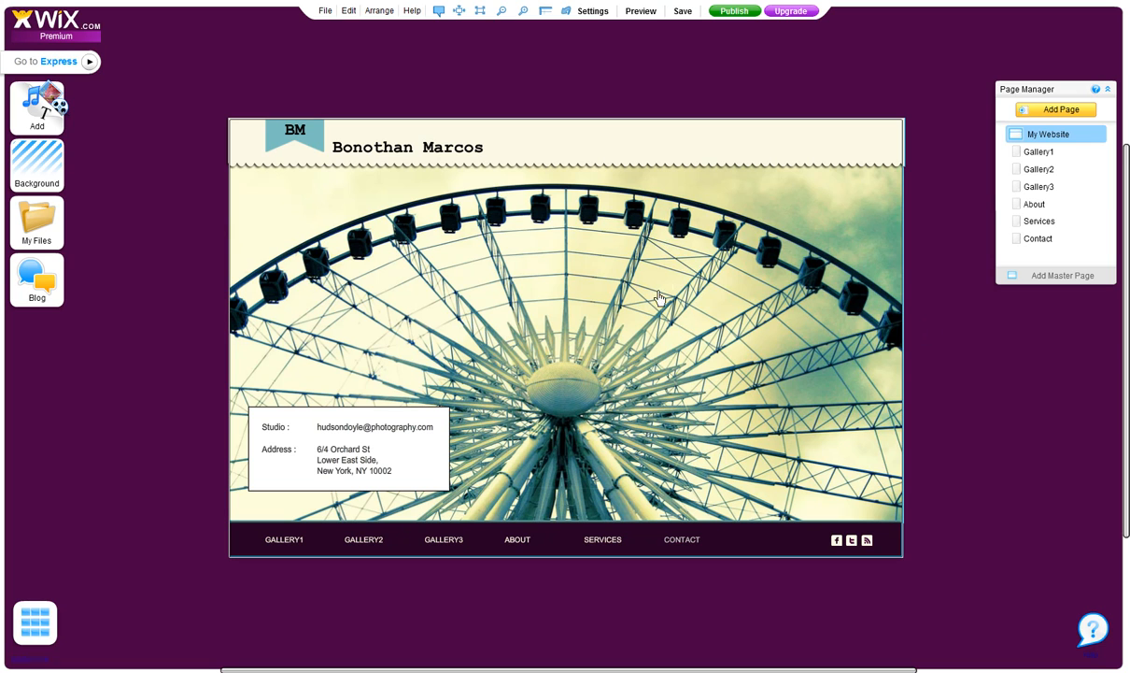
mouse_move(727, 333)
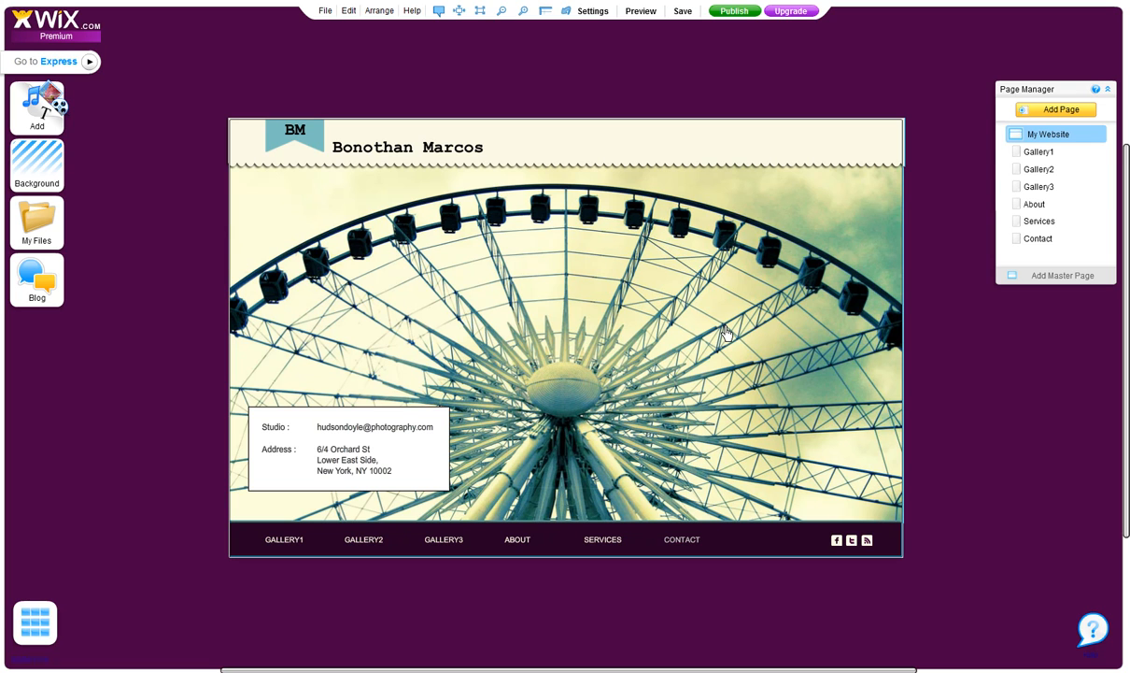
mouse_move(957, 254)
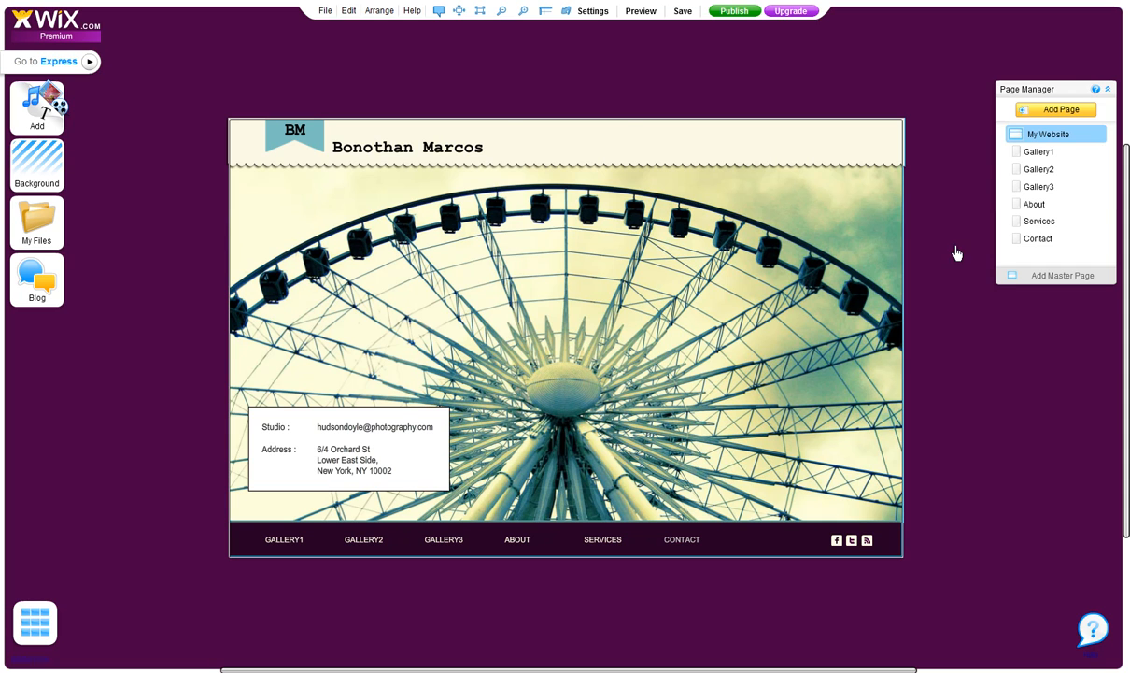
- Add a Contact Form widget from the Add > Widgets list onto the Contact page
left_click(1039, 239)
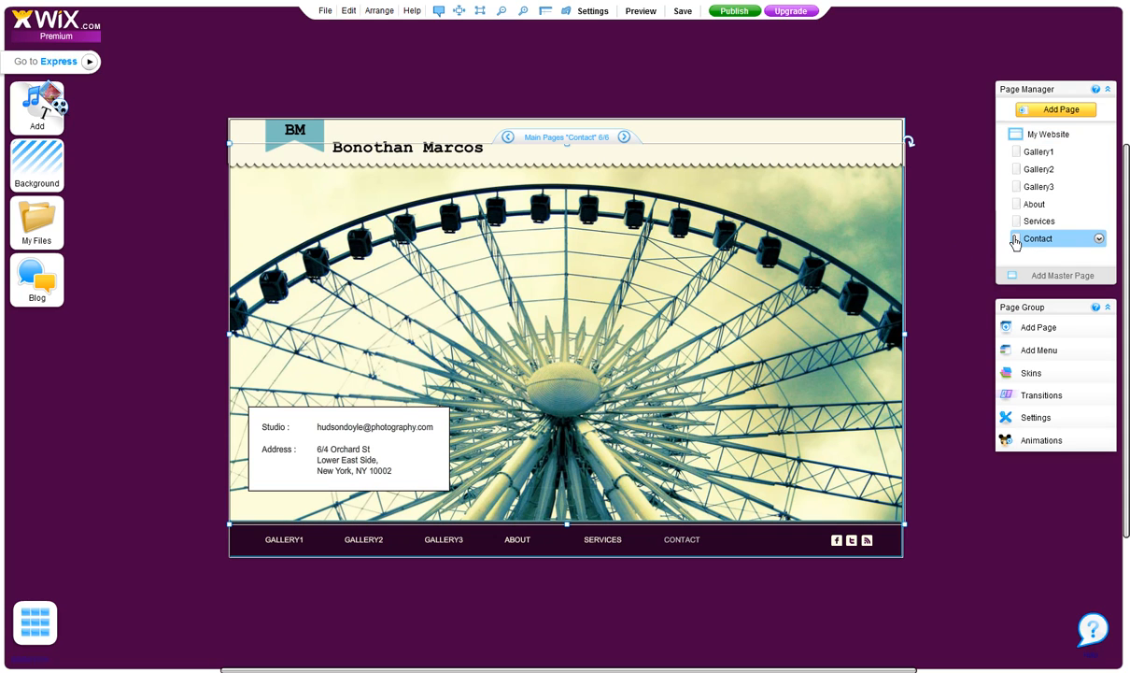
left_click(37, 107)
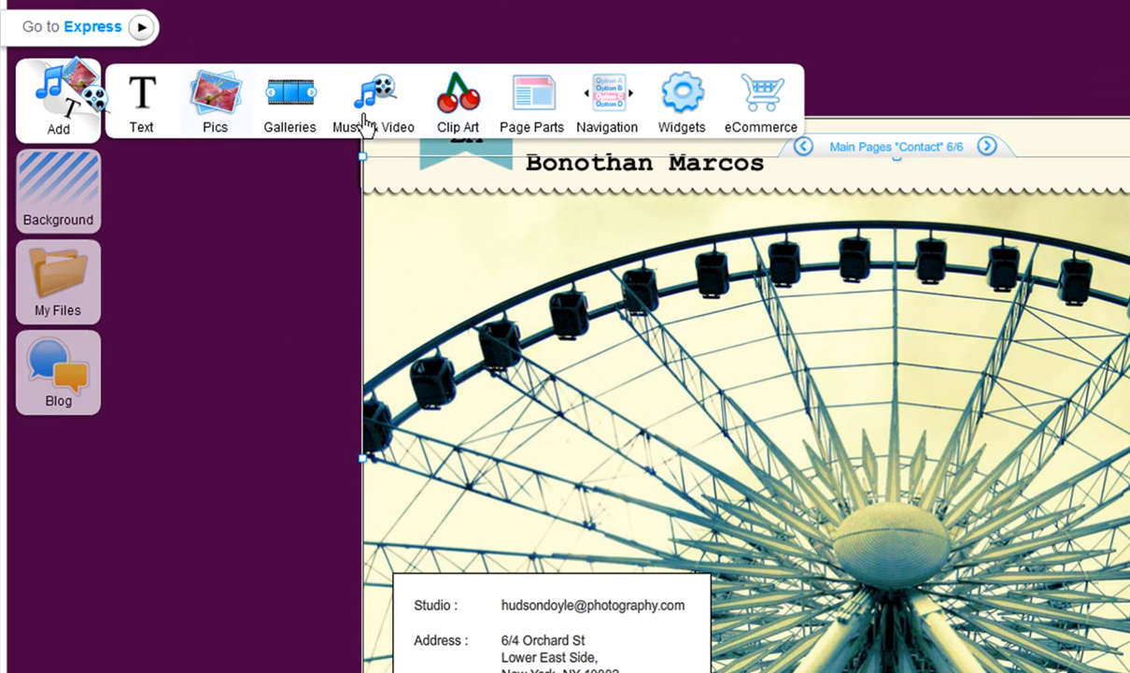
left_click(680, 100)
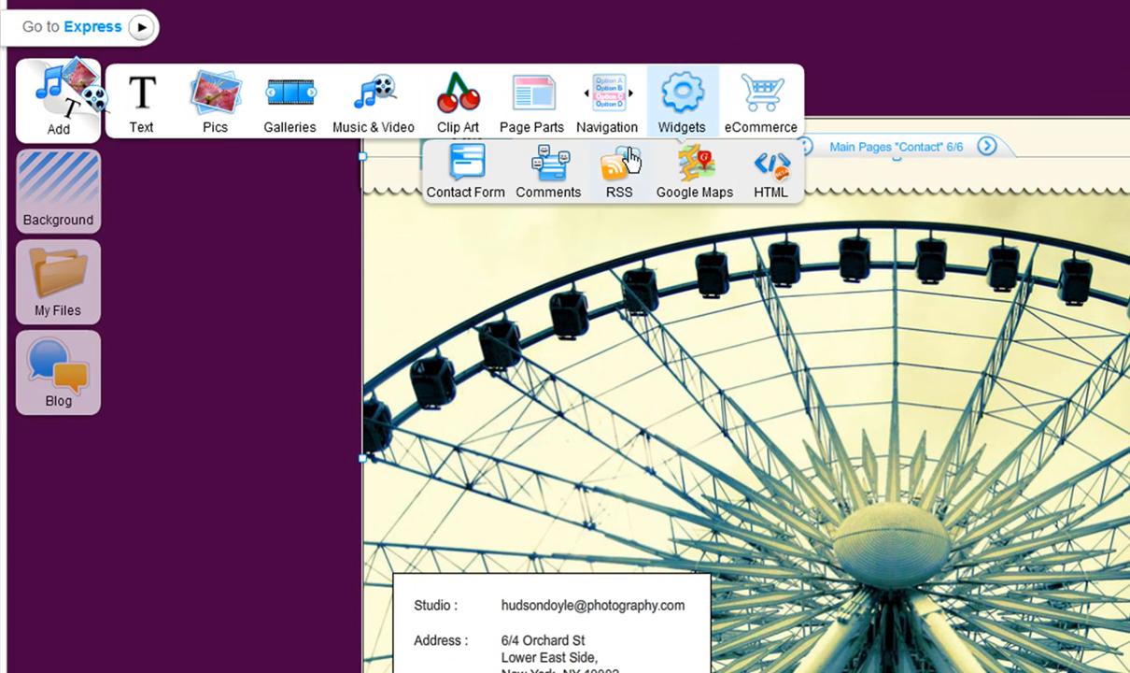
left_click(465, 172)
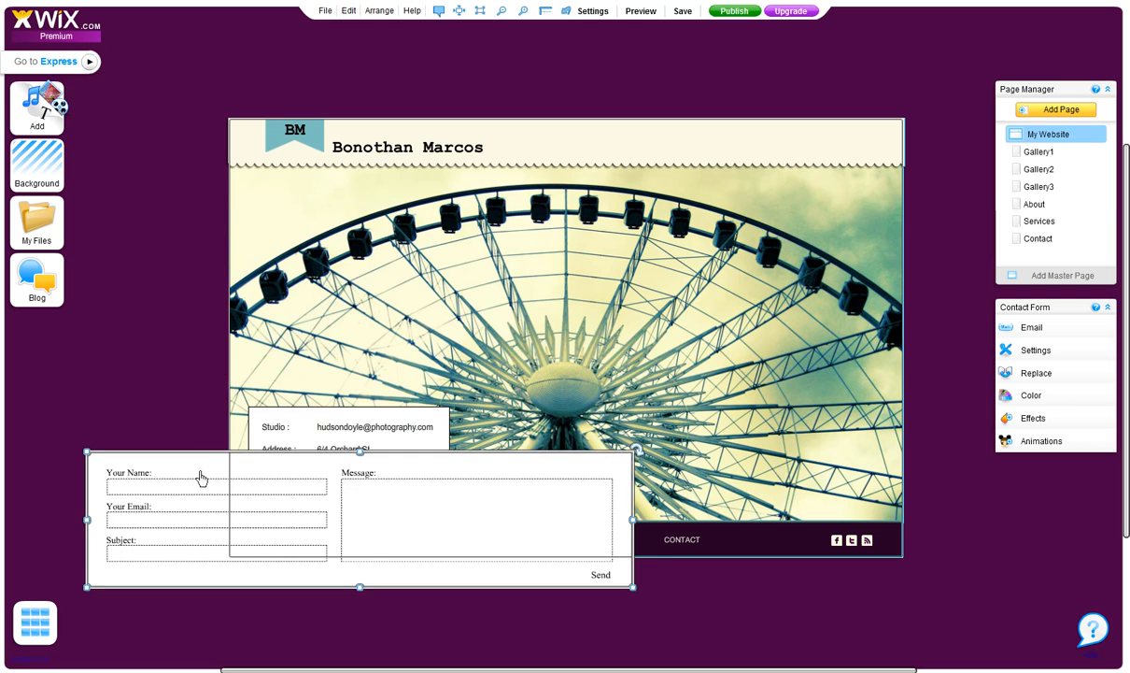
- Drag the form up over the banner image and stretch it to full page width
left_click_drag(359, 523, 508, 261)
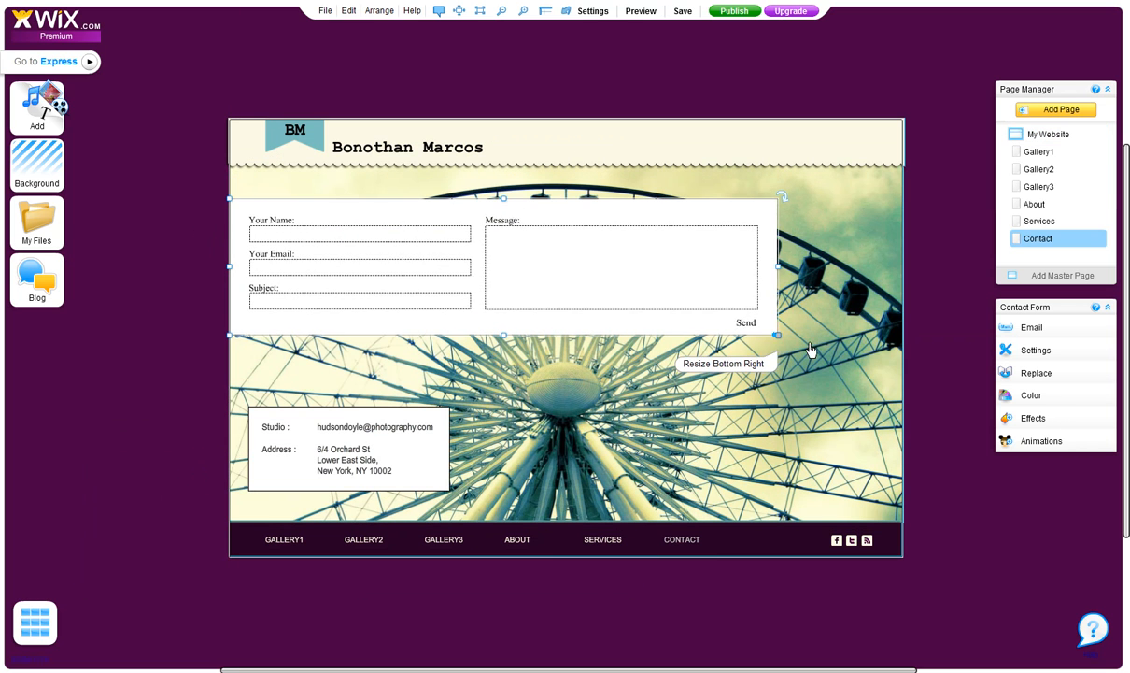
left_click_drag(778, 334, 905, 383)
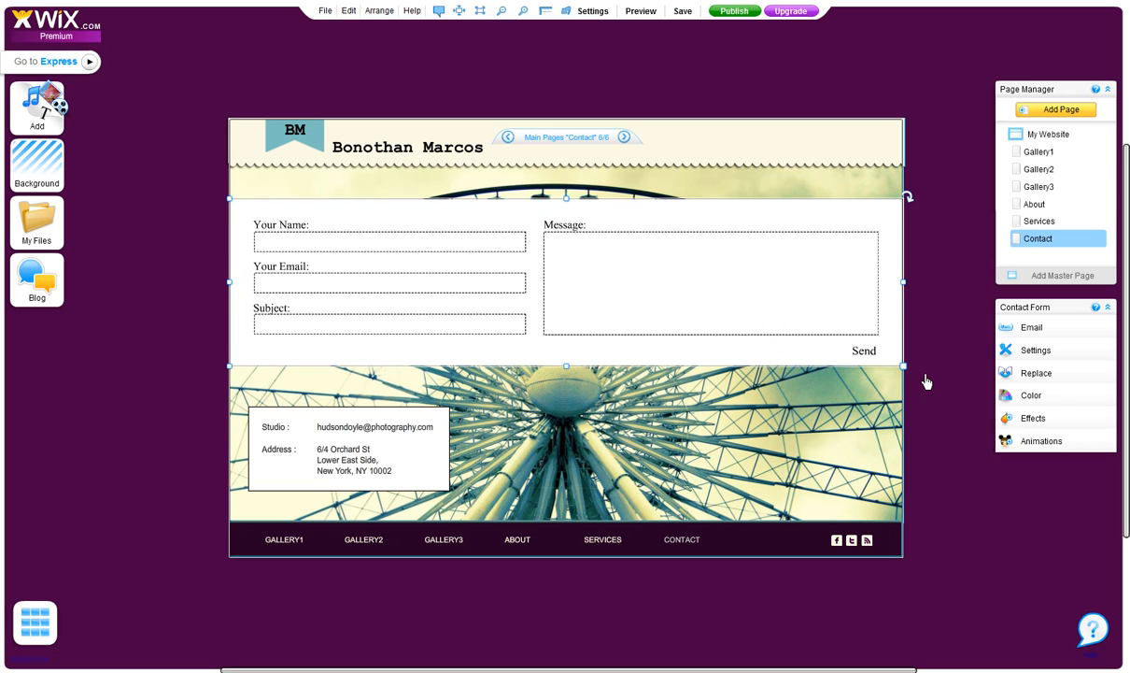
mouse_move(893, 247)
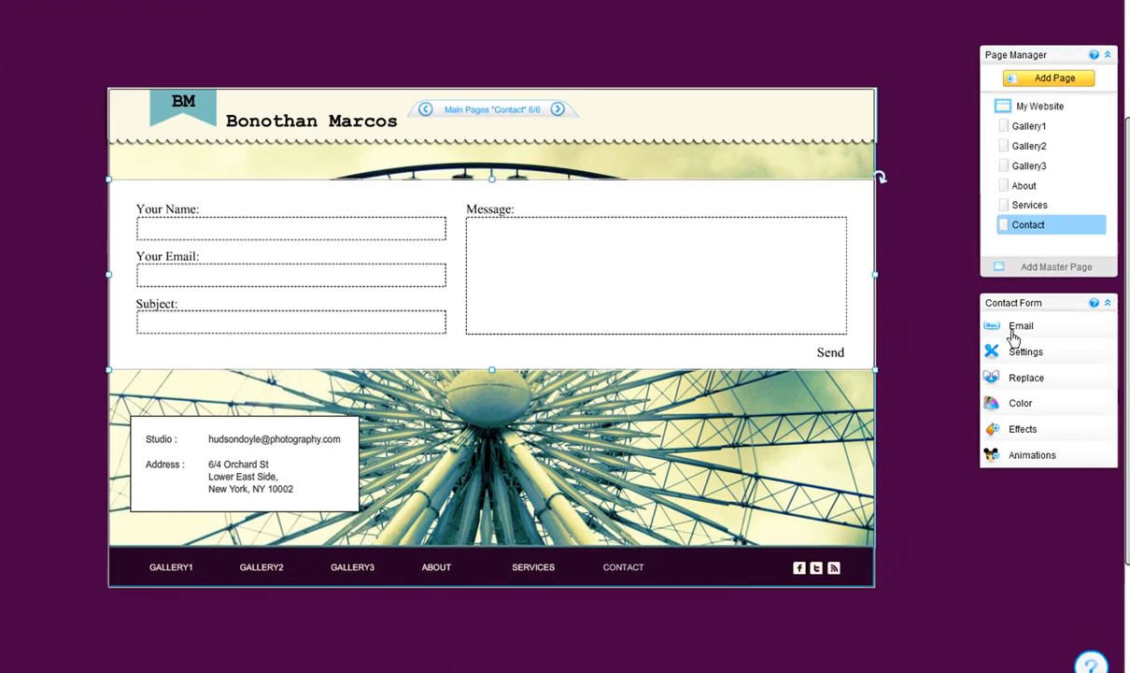
left_click(1020, 325)
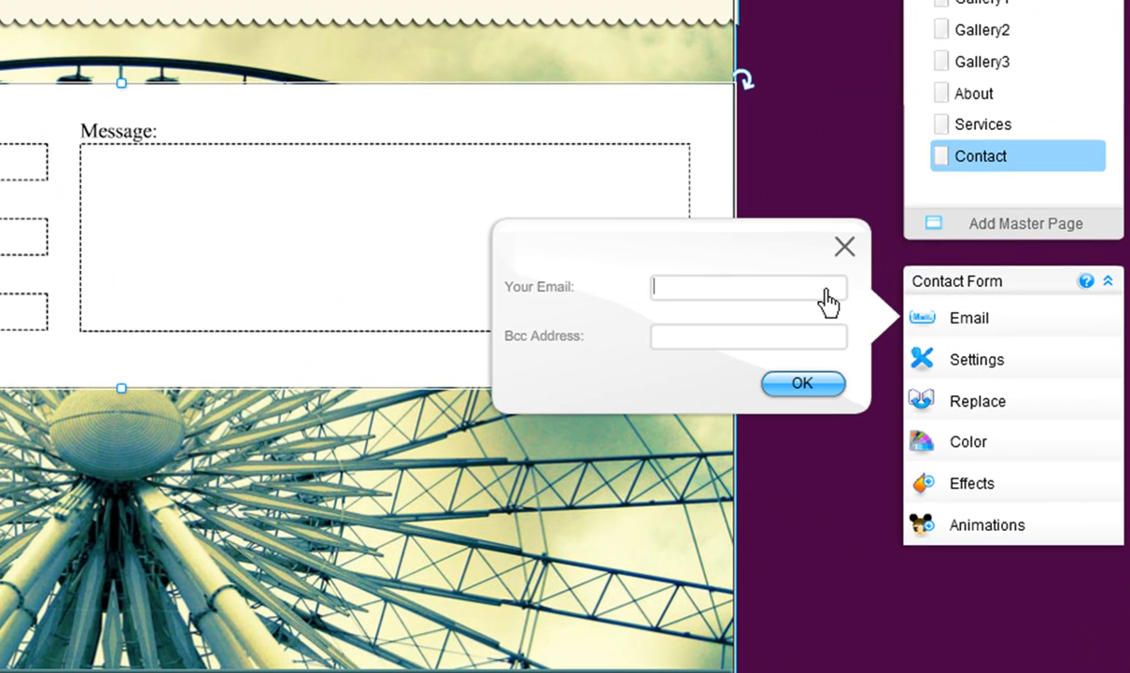
type("myemail")
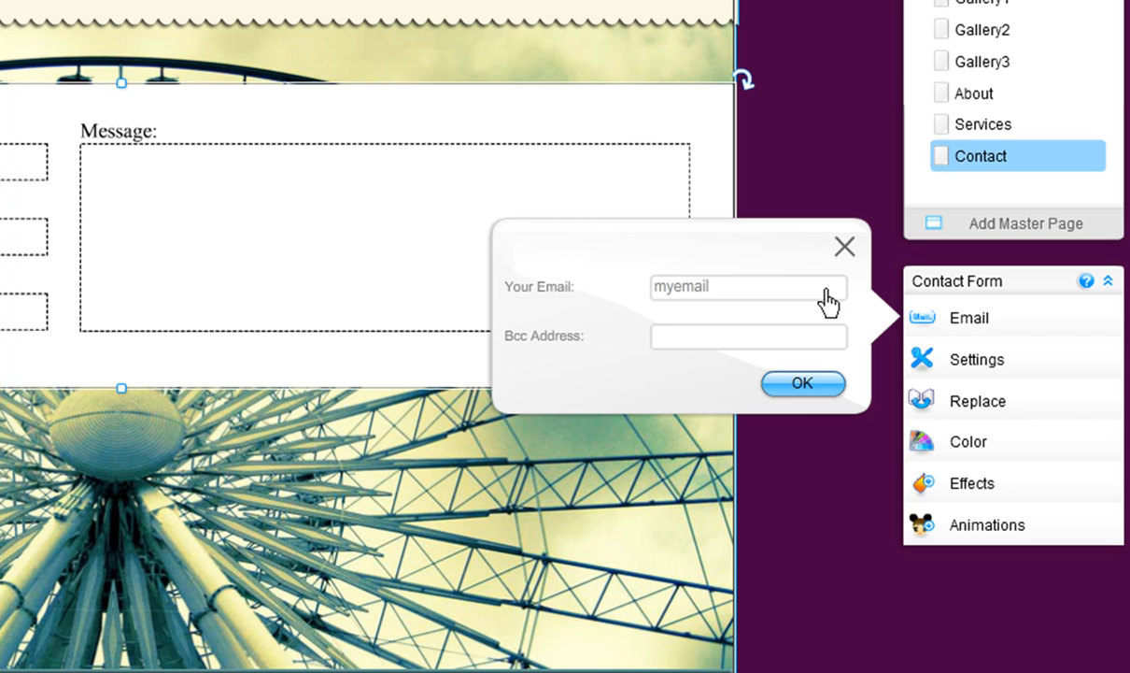
type("@email.c")
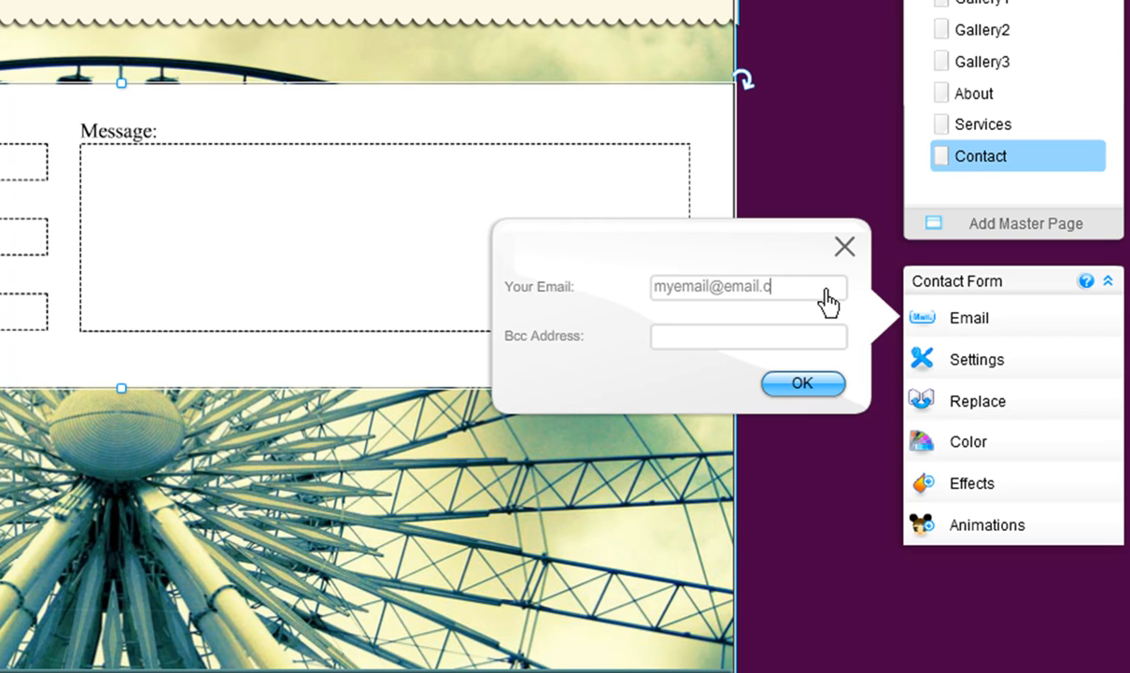
type("om")
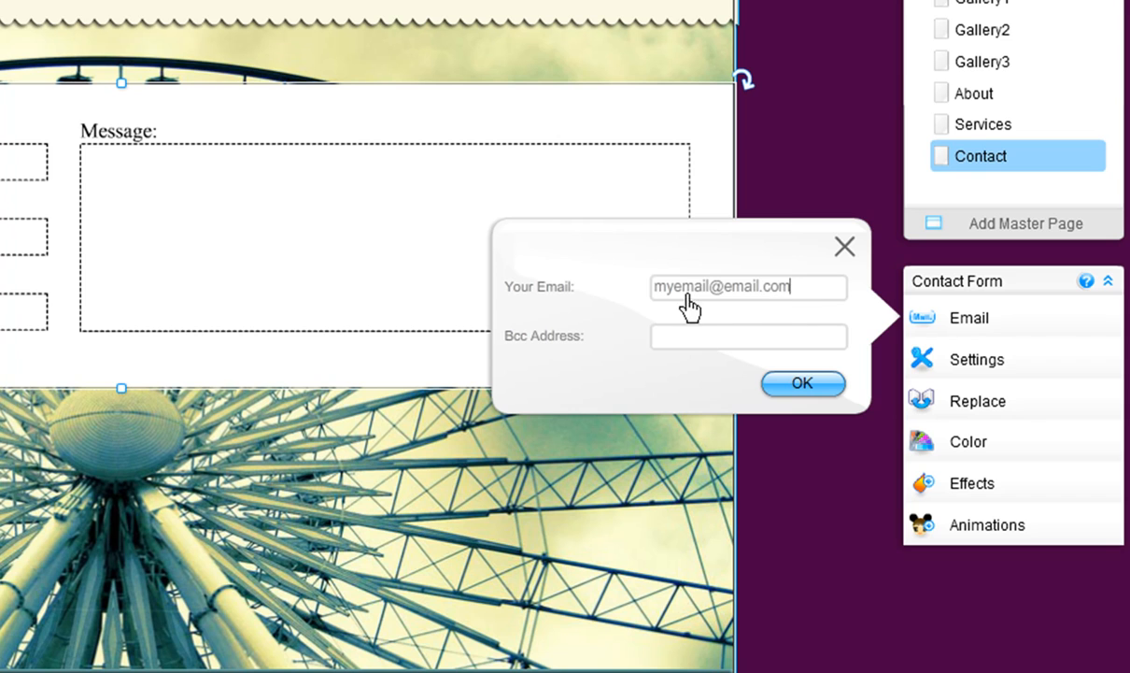
left_click(802, 383)
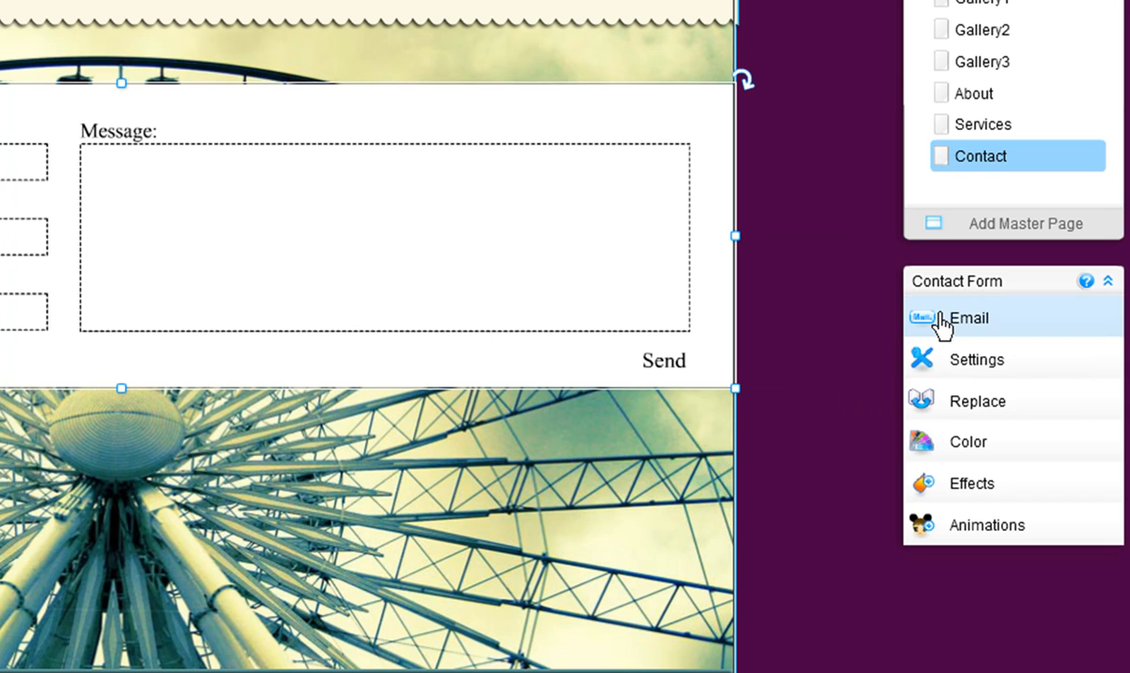
mouse_move(964, 374)
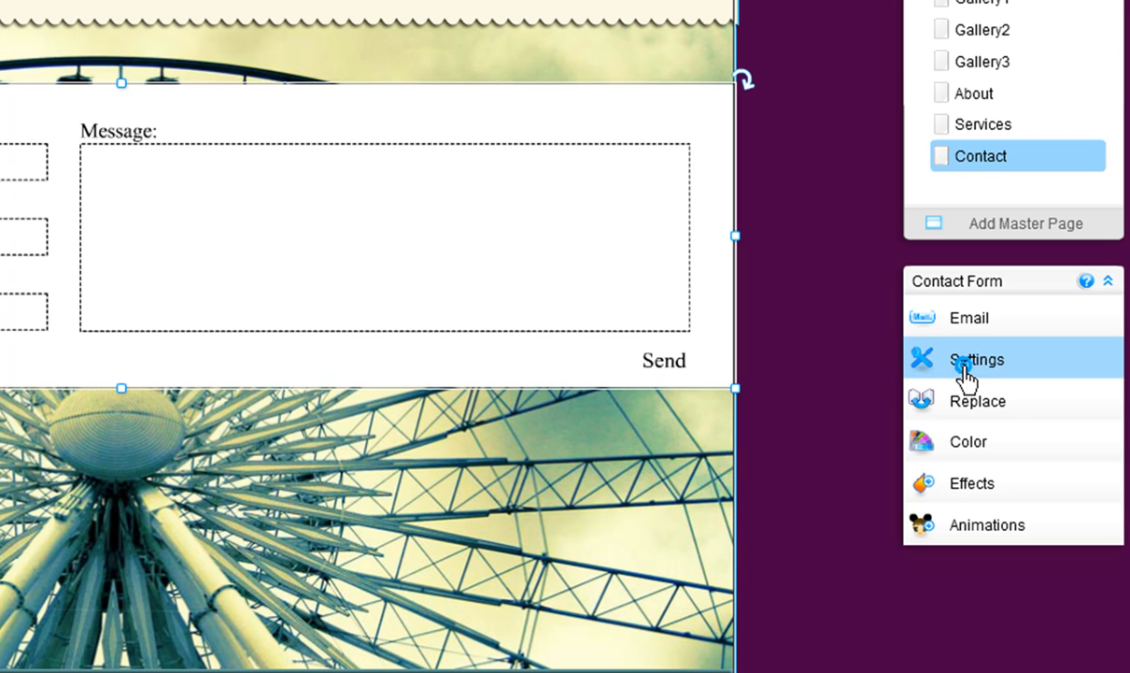
- Edit the form's success message to "Your Email was sent!" and confirm
left_click(976, 359)
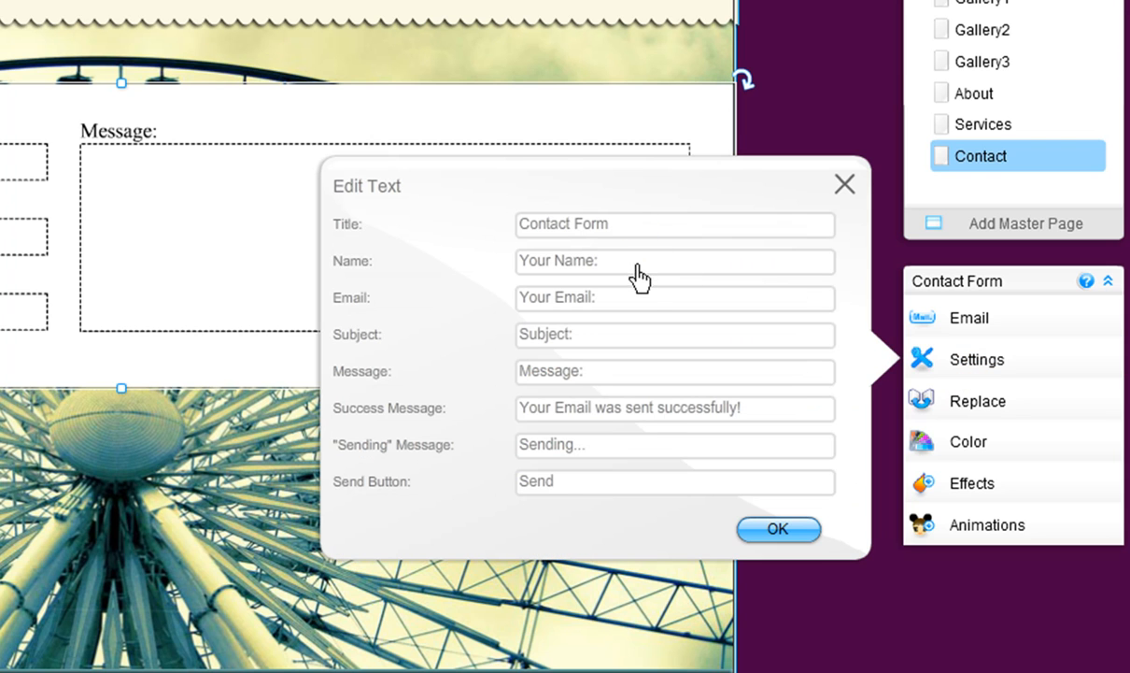
mouse_move(661, 415)
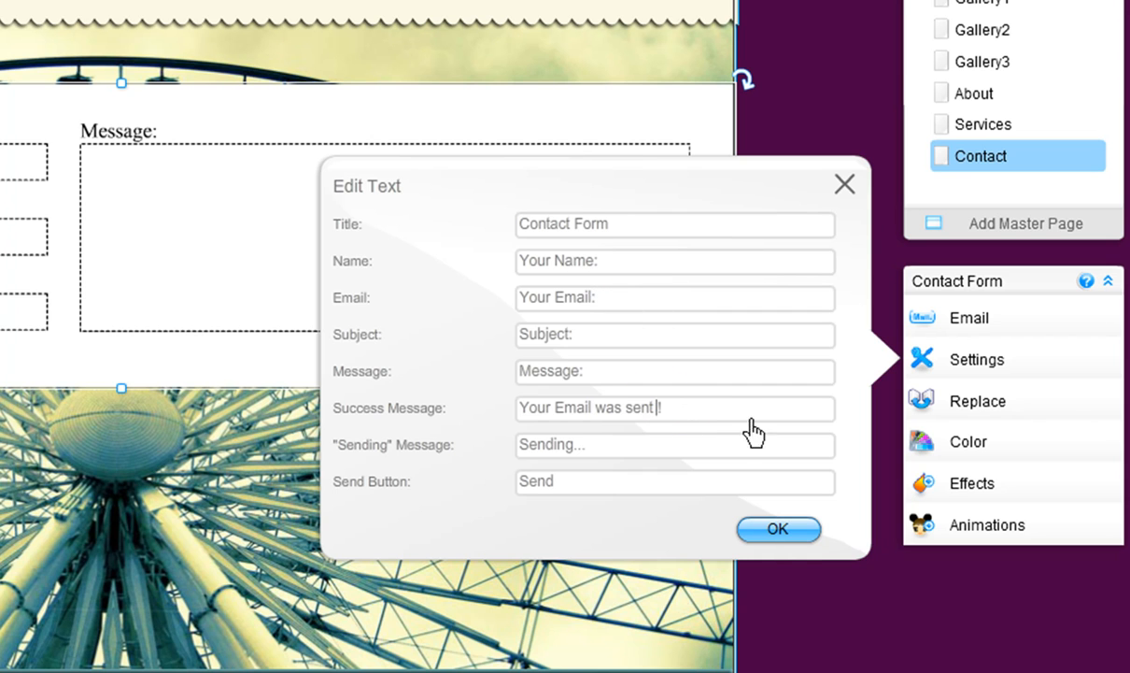
left_click(777, 527)
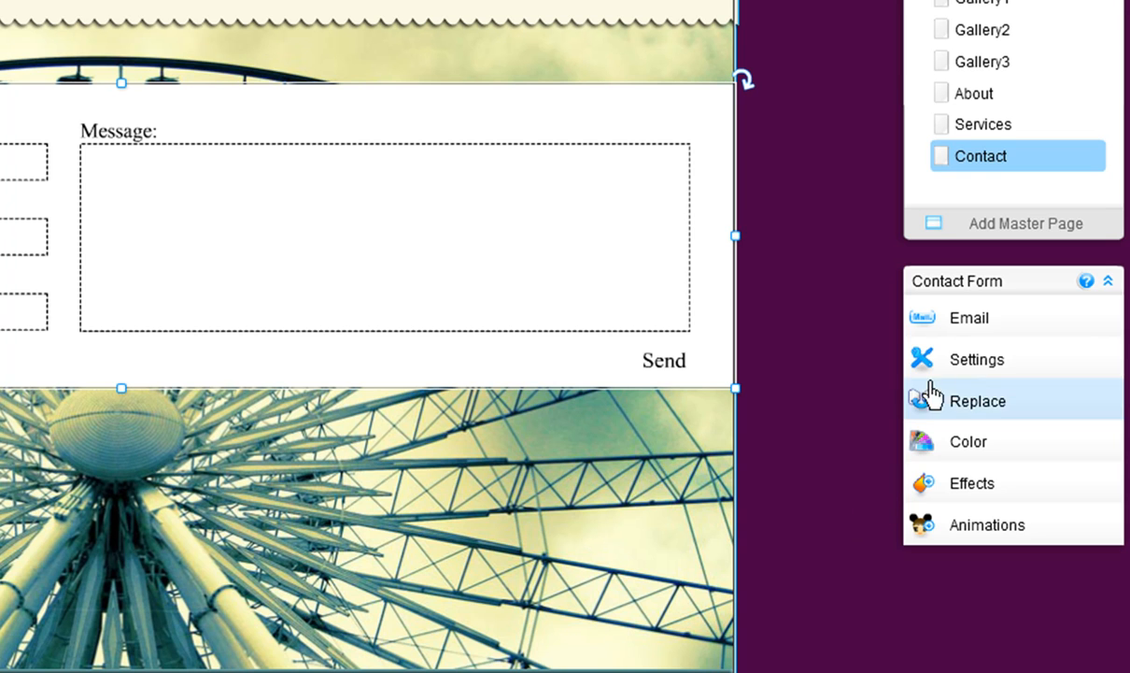
mouse_move(936, 409)
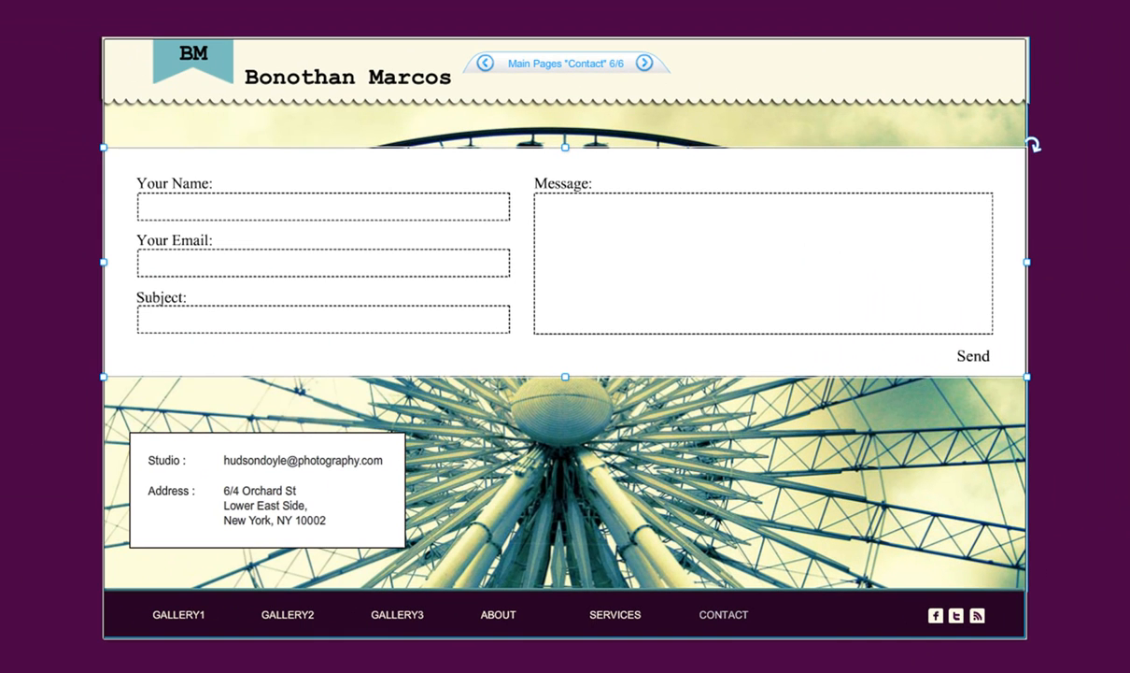
mouse_move(945, 505)
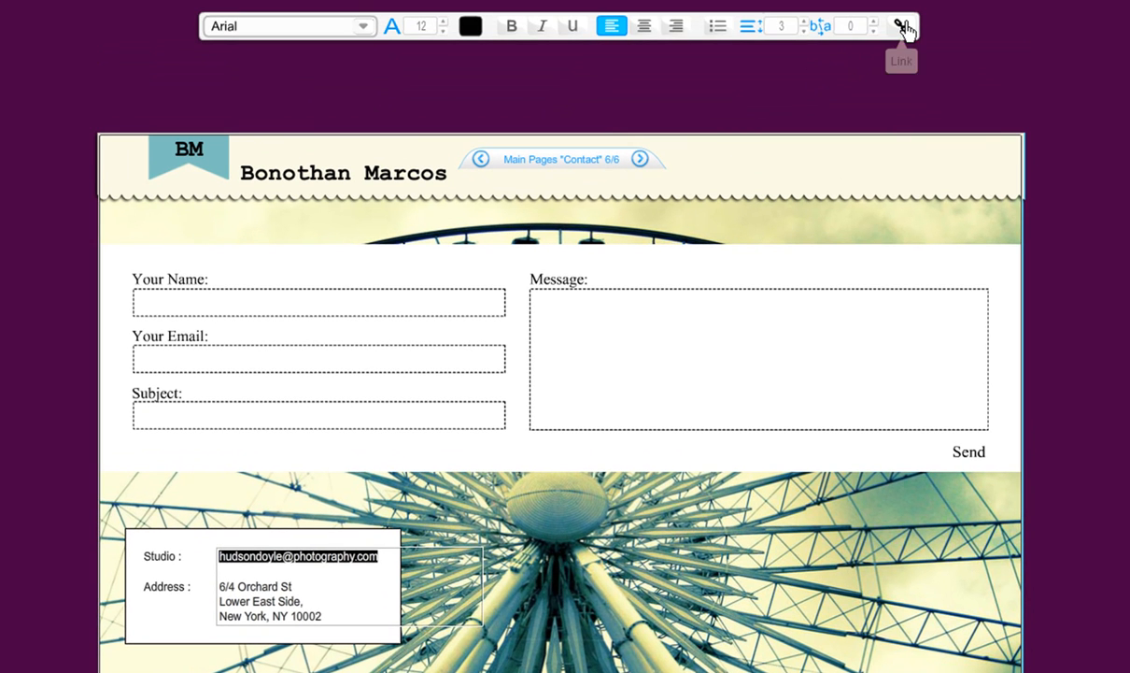
left_click(901, 26)
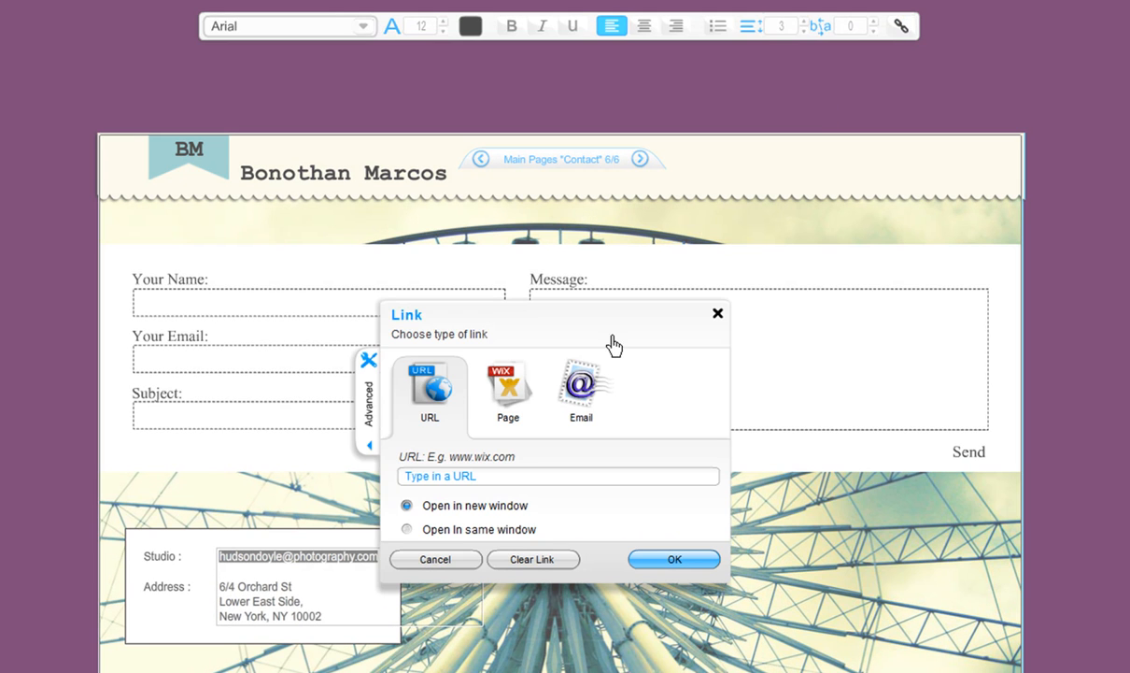
left_click(579, 392)
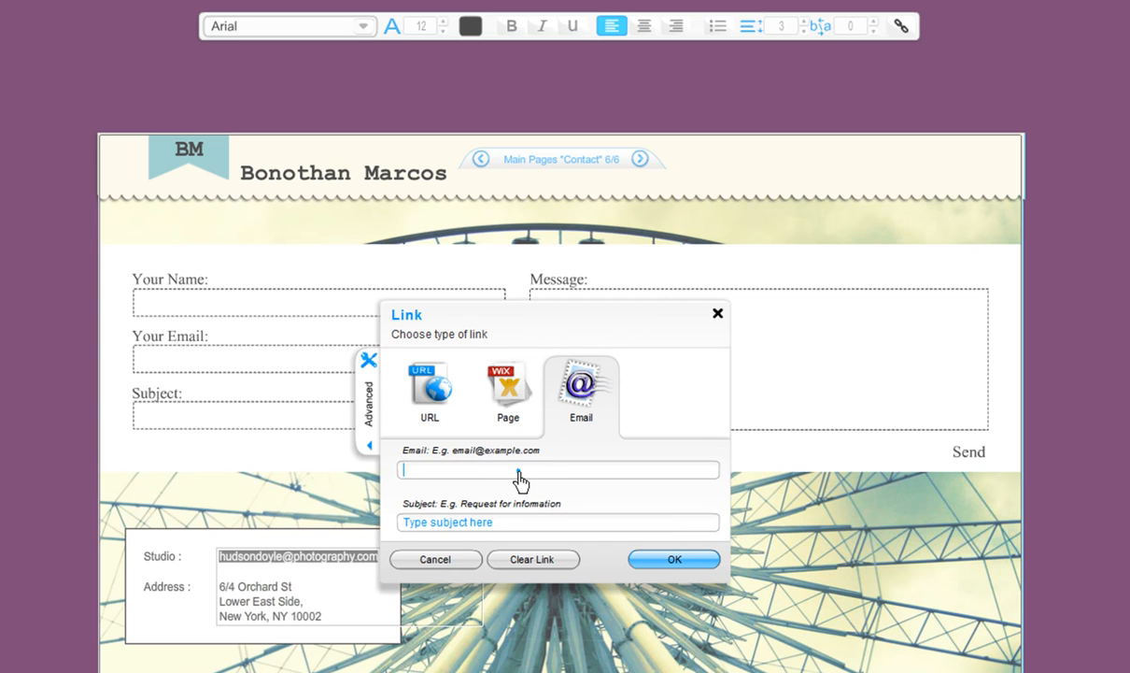
type("my")
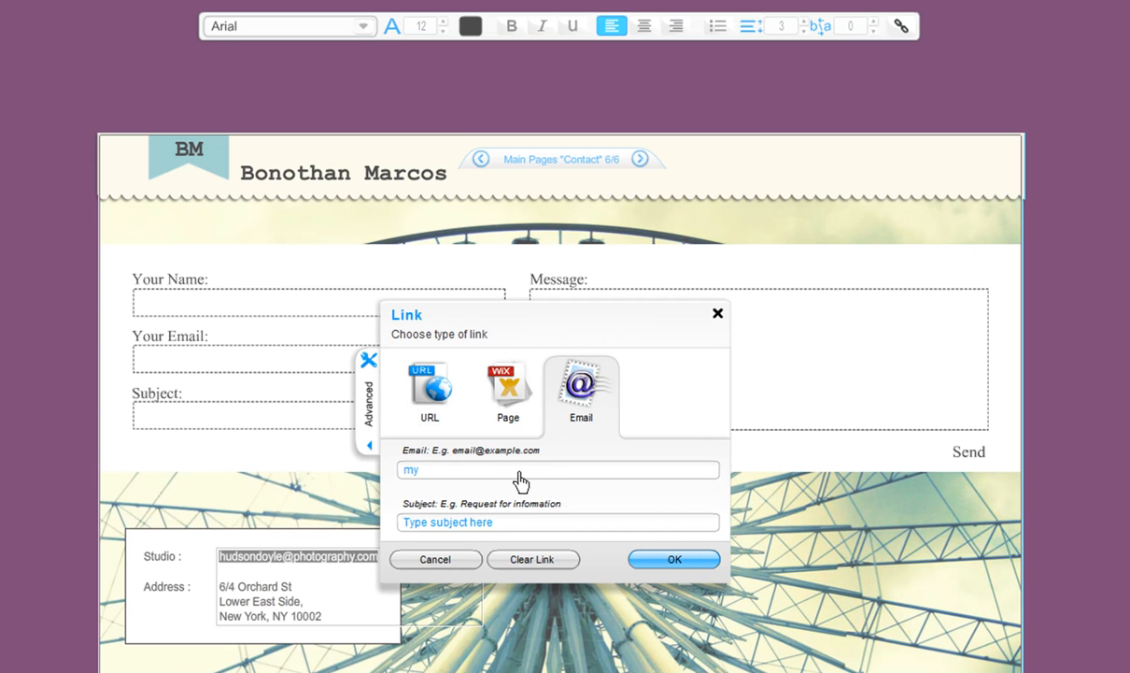
type("email@email.com")
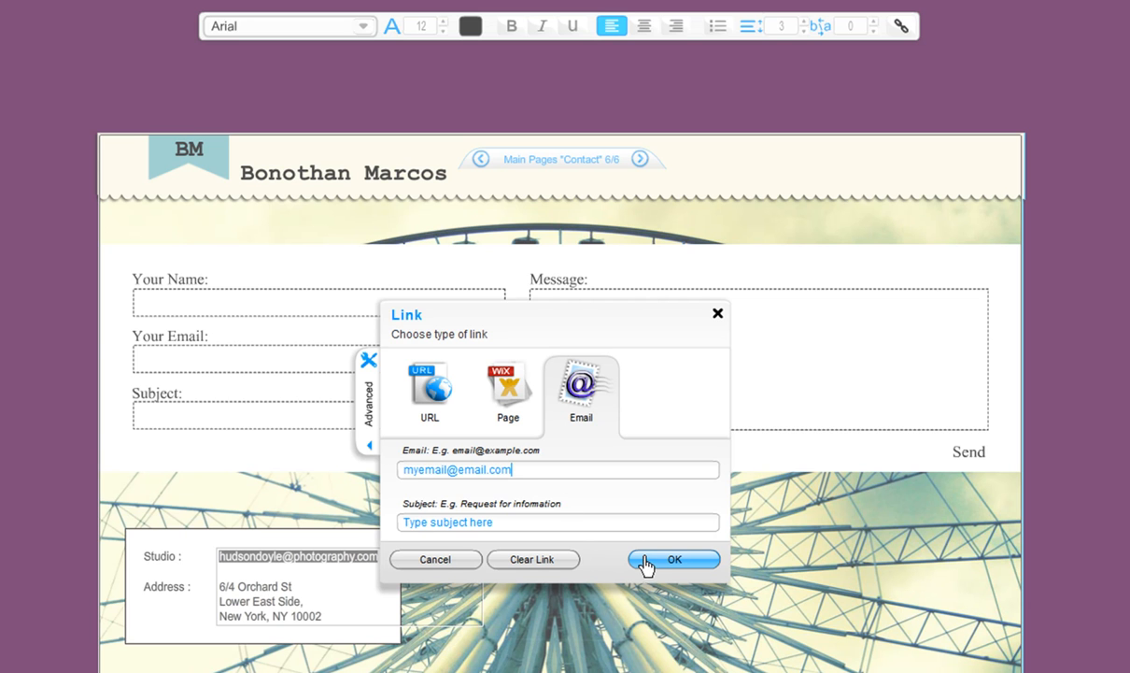
left_click(675, 559)
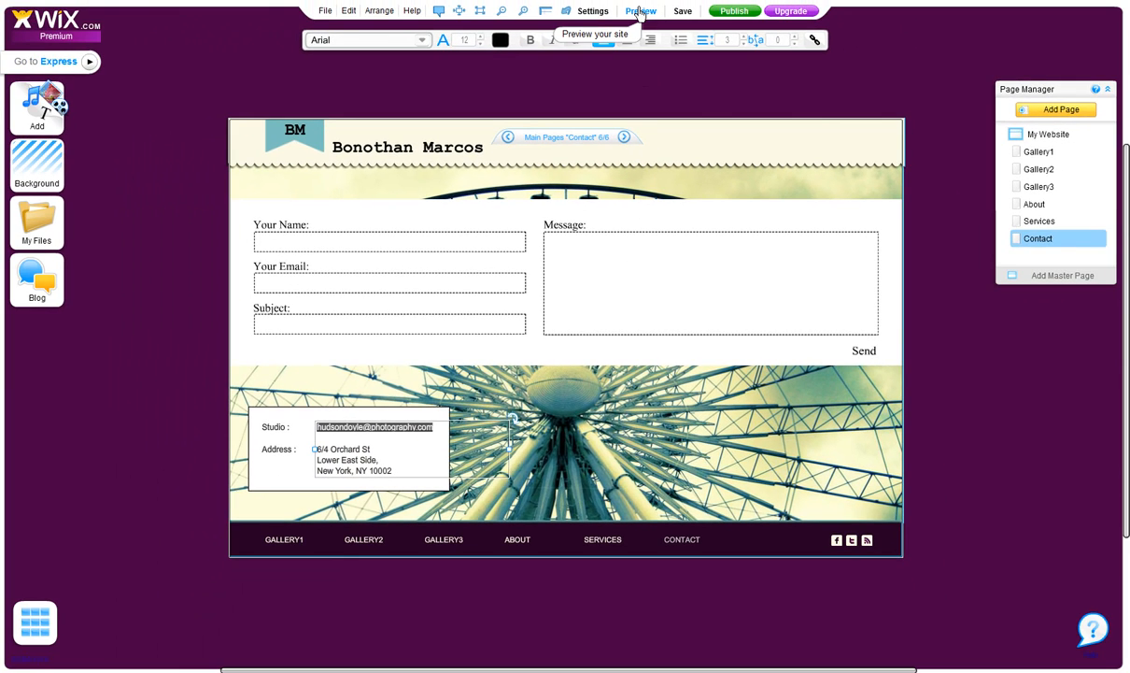
- Show the Contact page in site preview mode
left_click(641, 12)
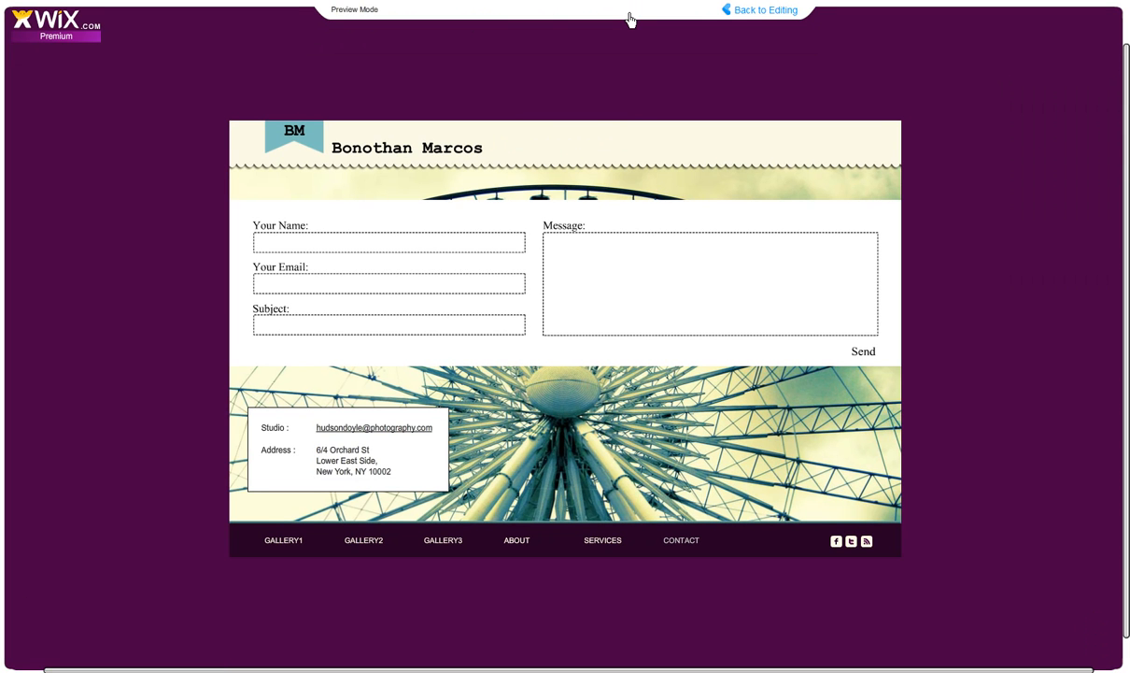